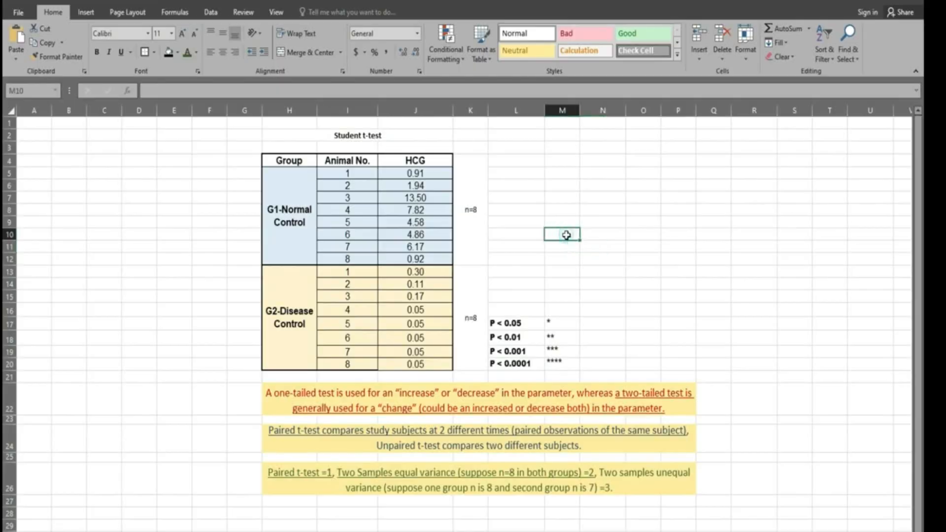
Step: Insert the T.TEST function into cell M10 from the recently used functions list
{"action": "left_click", "coordinate": [130, 91]}
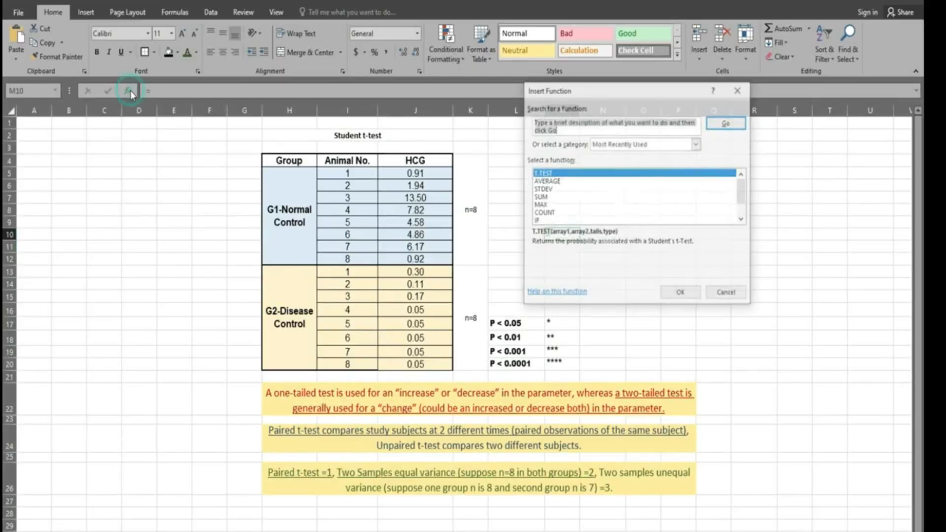
{"action": "left_click", "coordinate": [546, 181]}
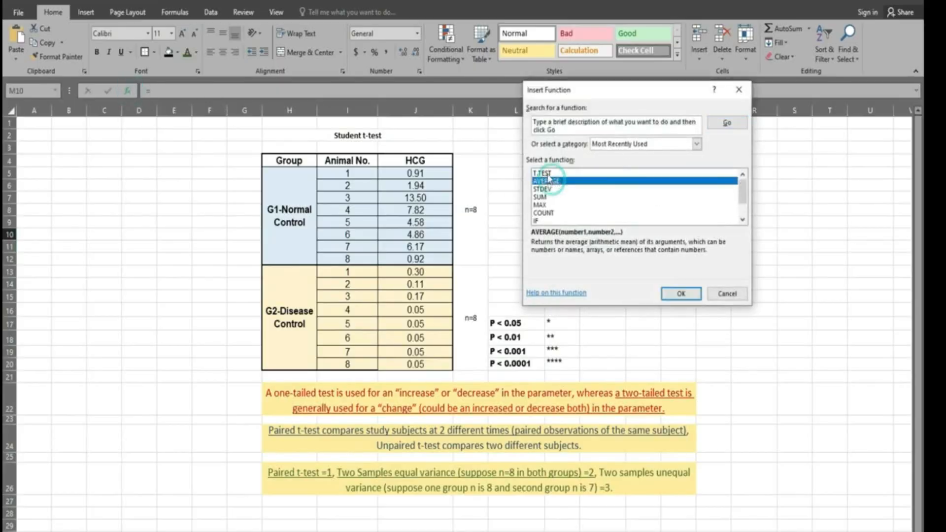
{"action": "left_click", "coordinate": [543, 173]}
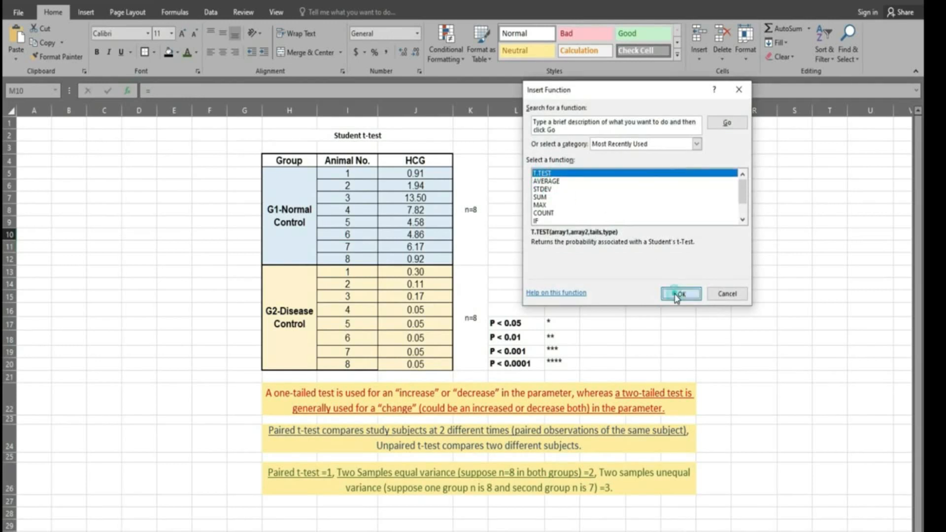
Step: Set T.TEST arrays to J5:J12 and J13:J20 with 2 tails
{"action": "left_click", "coordinate": [680, 294]}
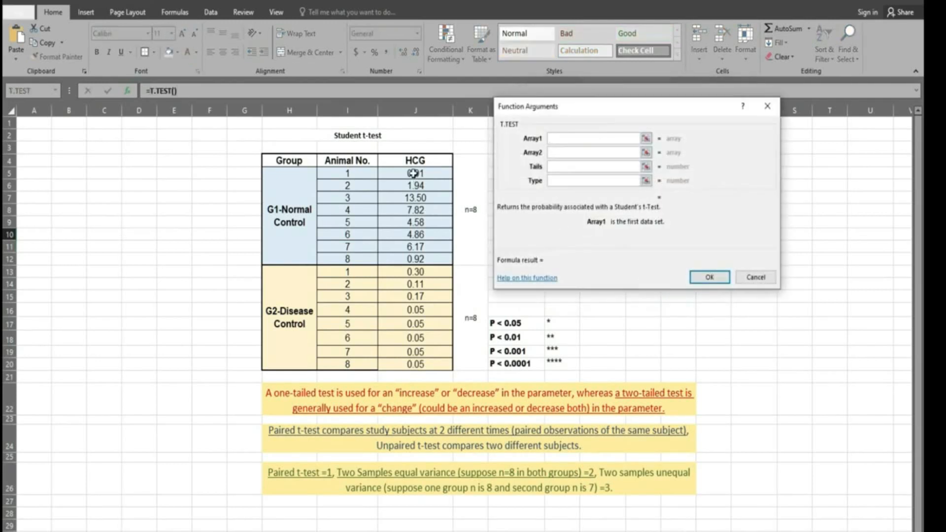
{"action": "left_click_drag", "start_coordinate": [415, 173], "coordinate": [415, 258]}
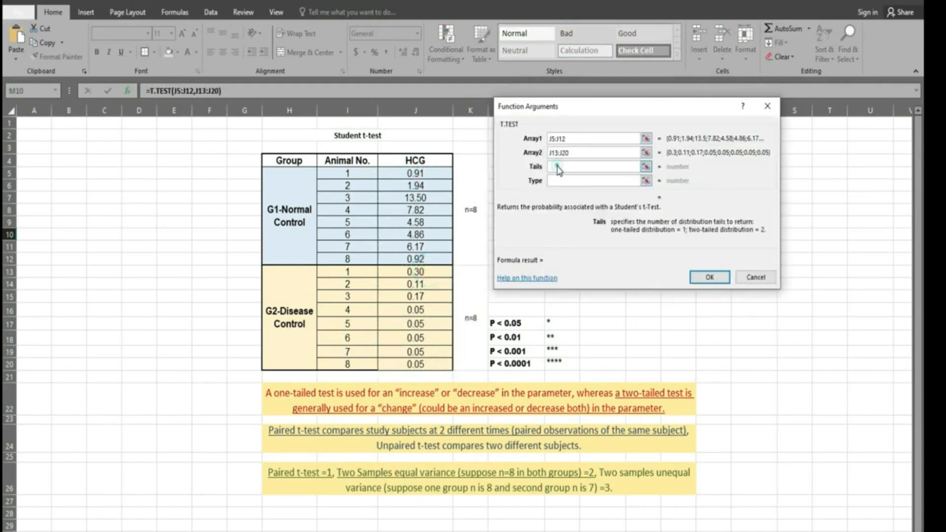
{"action": "type", "text": "2"}
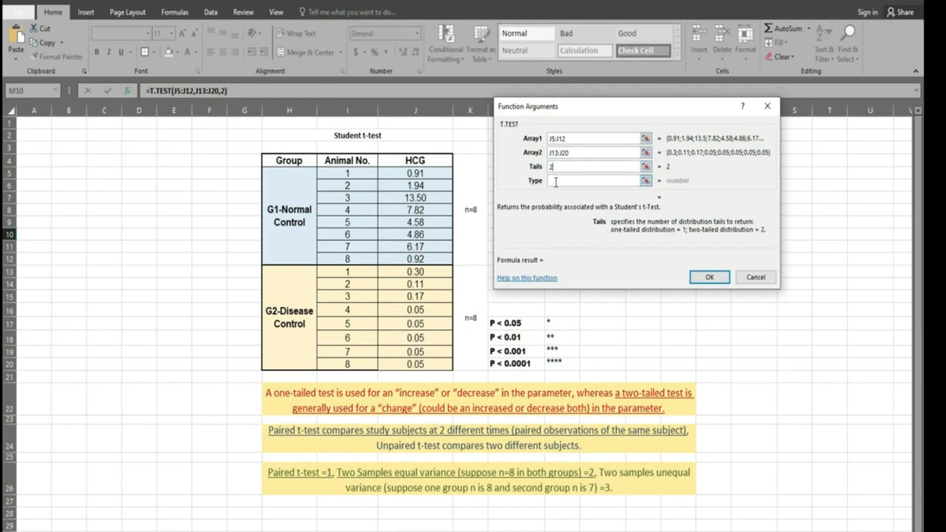
Step: Enter test type 2 and commit the formula, returning p≈0.0048
{"action": "type", "text": "2"}
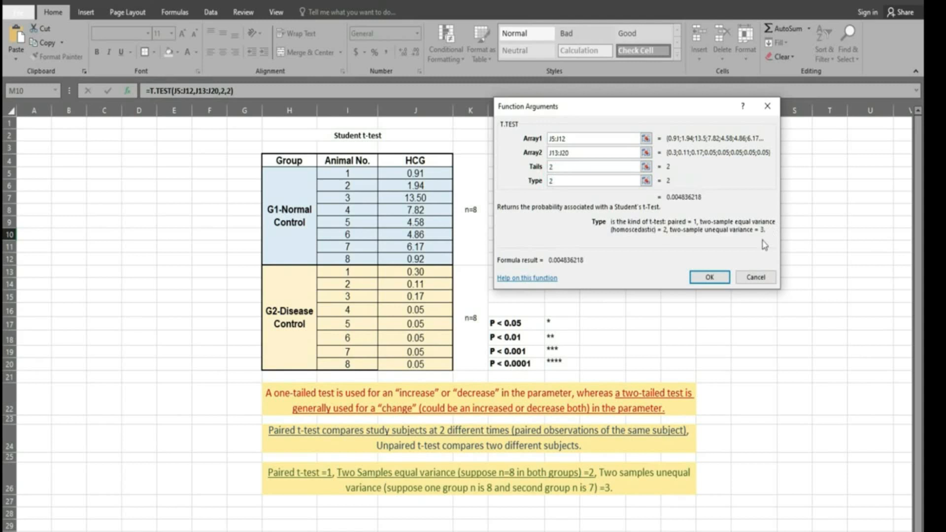
{"action": "mouse_move", "coordinate": [683, 477]}
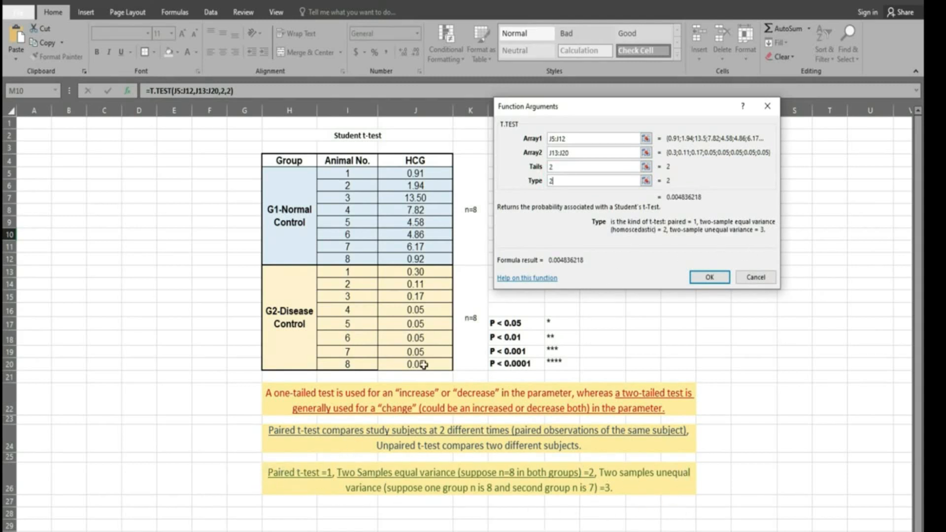
{"action": "mouse_move", "coordinate": [459, 236]}
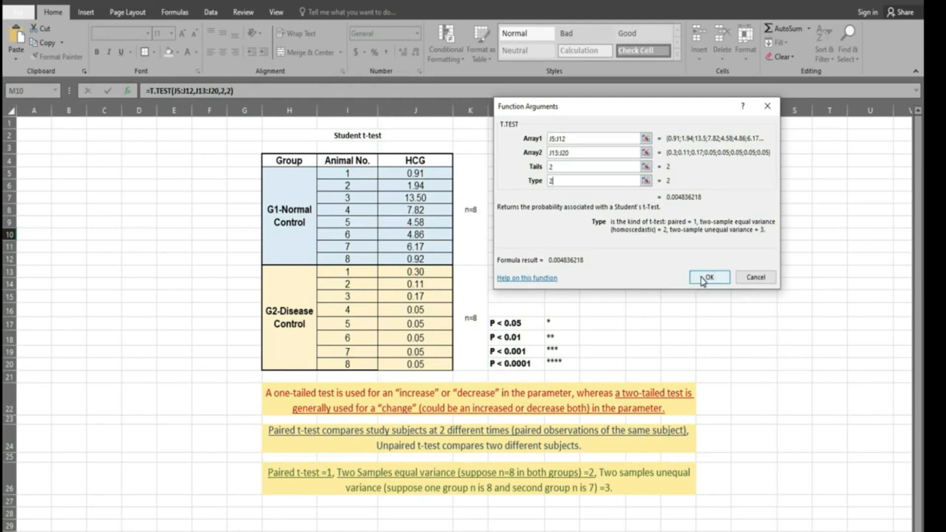
{"action": "left_click", "coordinate": [708, 277]}
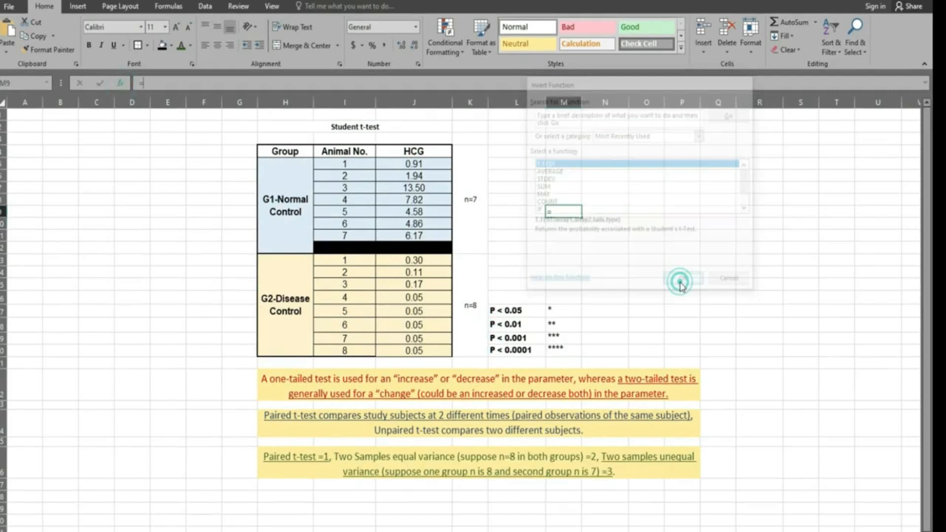
Step: Start a second T.TEST using G2's J13:J20 as Array2
{"action": "left_click", "coordinate": [679, 278]}
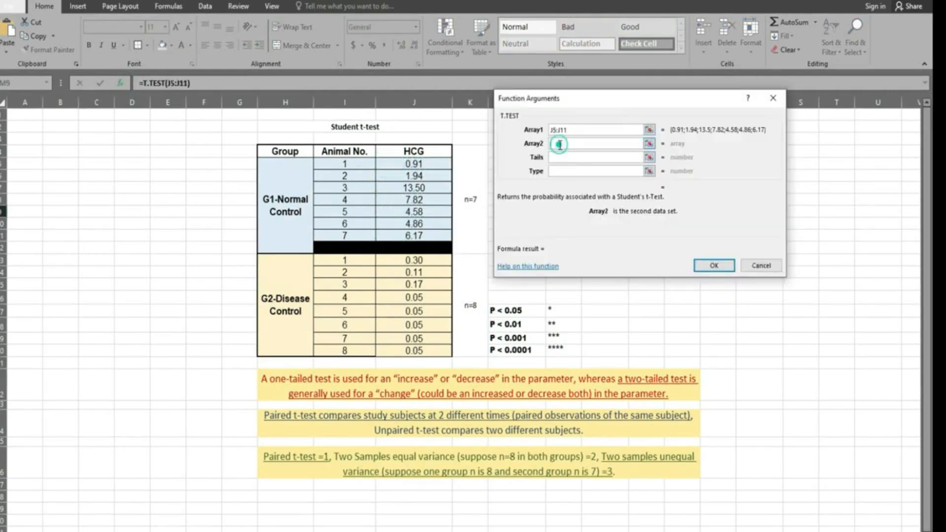
{"action": "left_click_drag", "start_coordinate": [414, 260], "coordinate": [414, 349]}
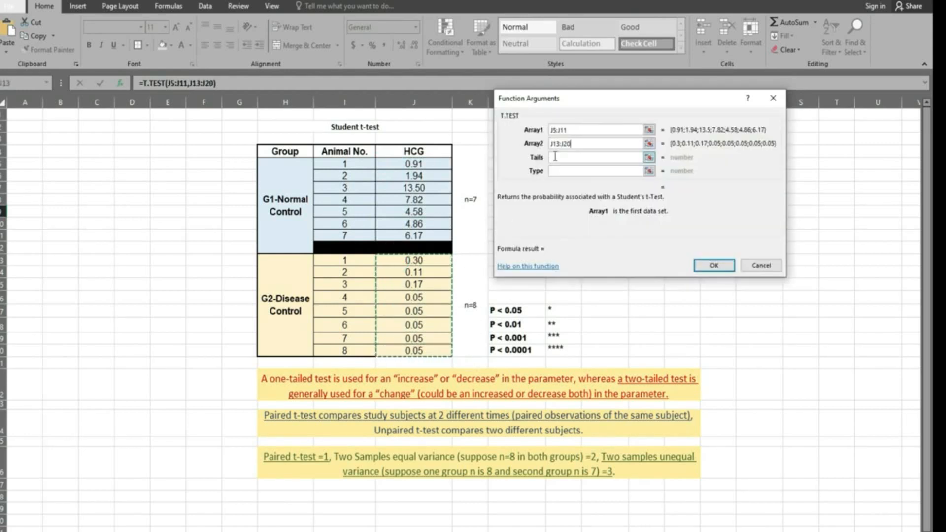
{"action": "left_click", "coordinate": [597, 156]}
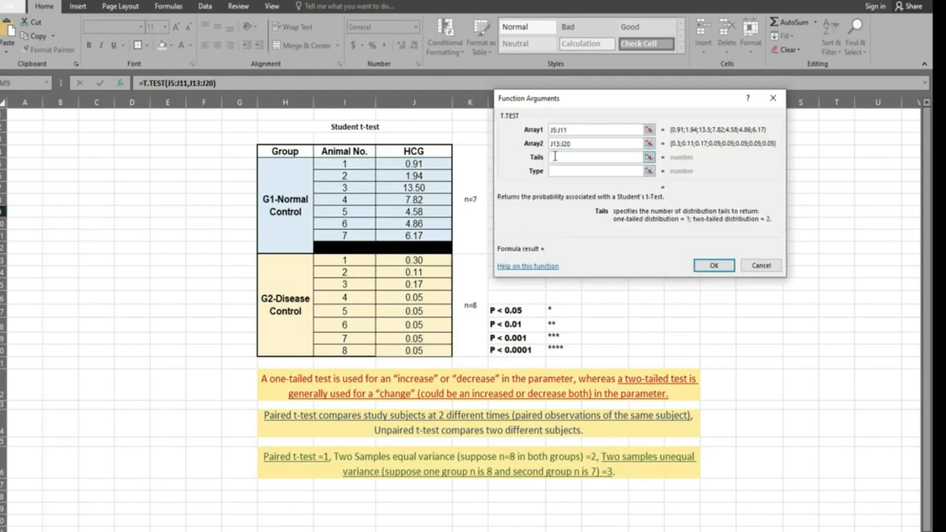
Step: Enter 2 tails and type 3, then commit the formula for p≈0.0123
{"action": "type", "text": "2"}
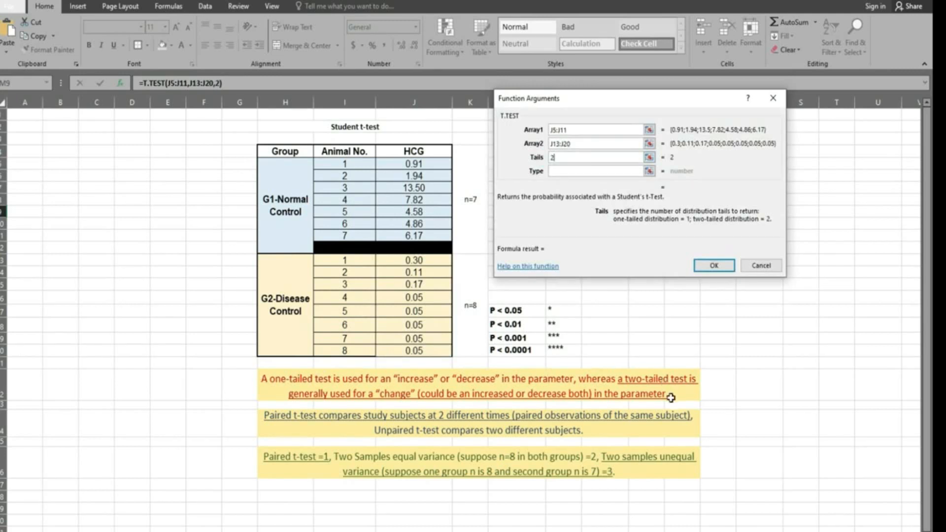
{"action": "mouse_move", "coordinate": [478, 269]}
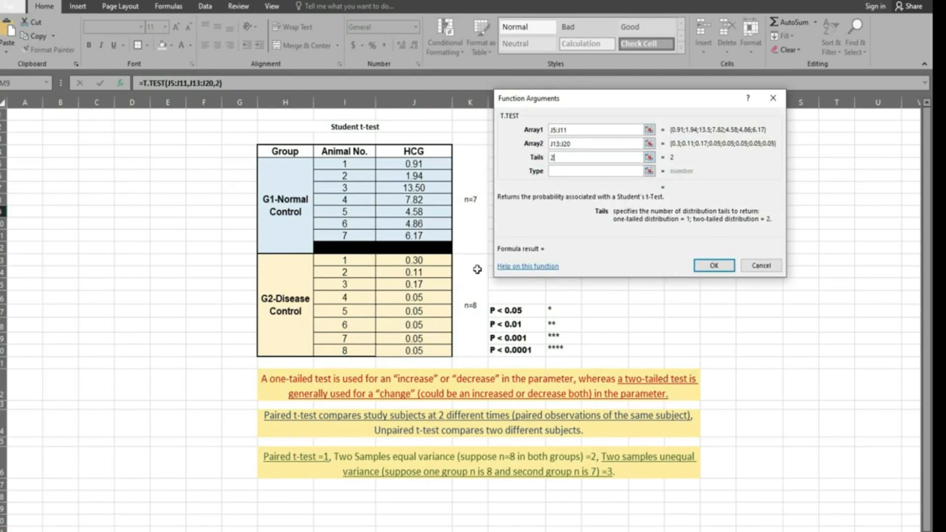
{"action": "left_click", "coordinate": [594, 171]}
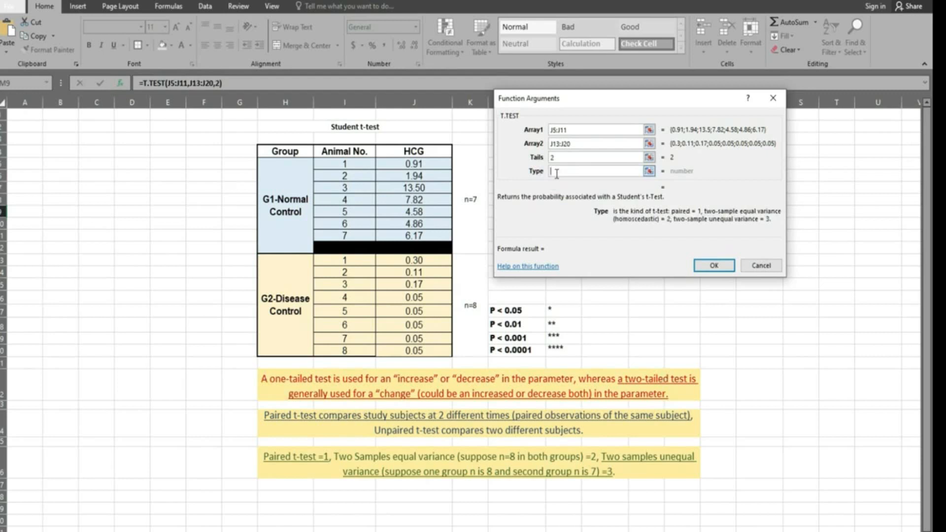
{"action": "type", "text": "3"}
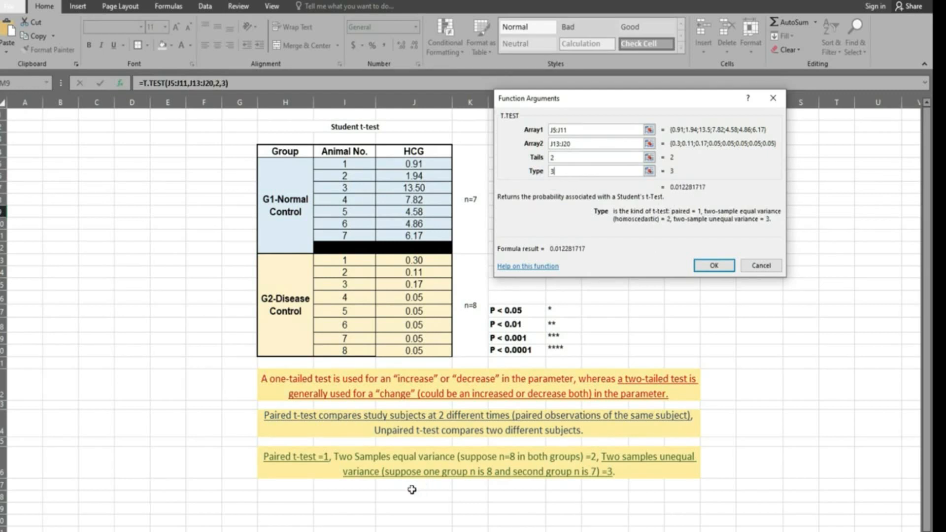
{"action": "mouse_move", "coordinate": [691, 459]}
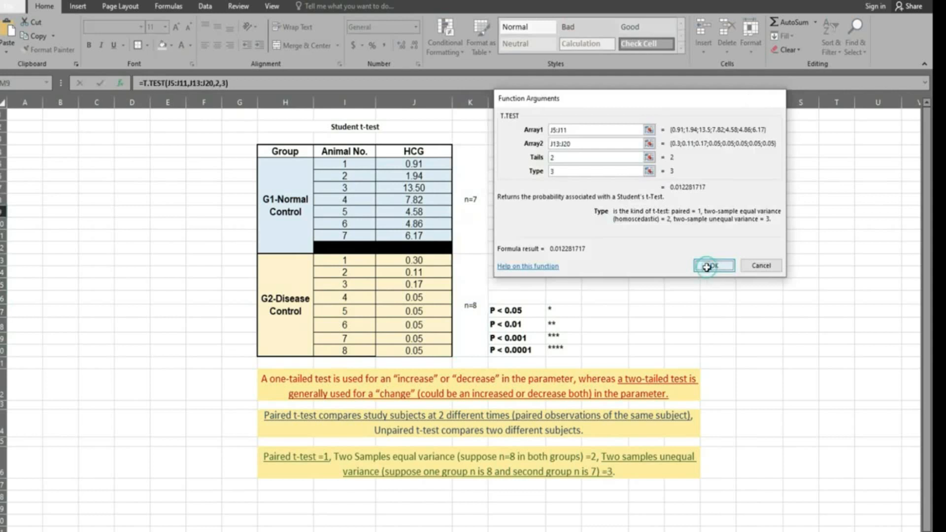
{"action": "left_click", "coordinate": [713, 265]}
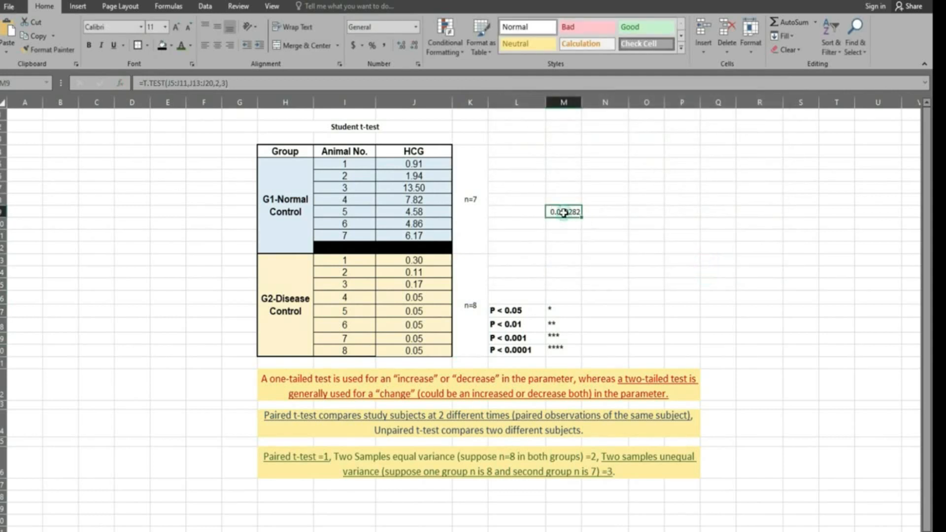